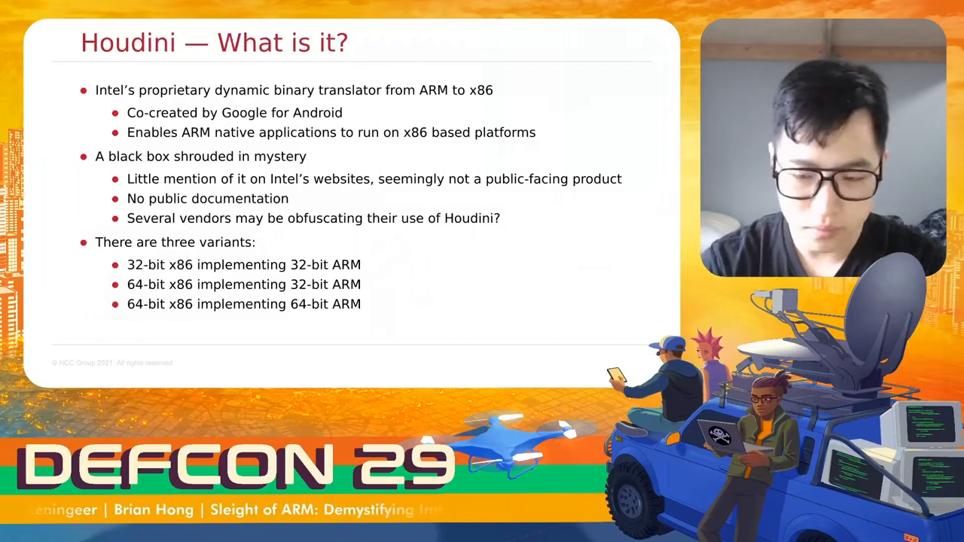
- Advance through the opening talk slides, including the ./hello example
key("Right")
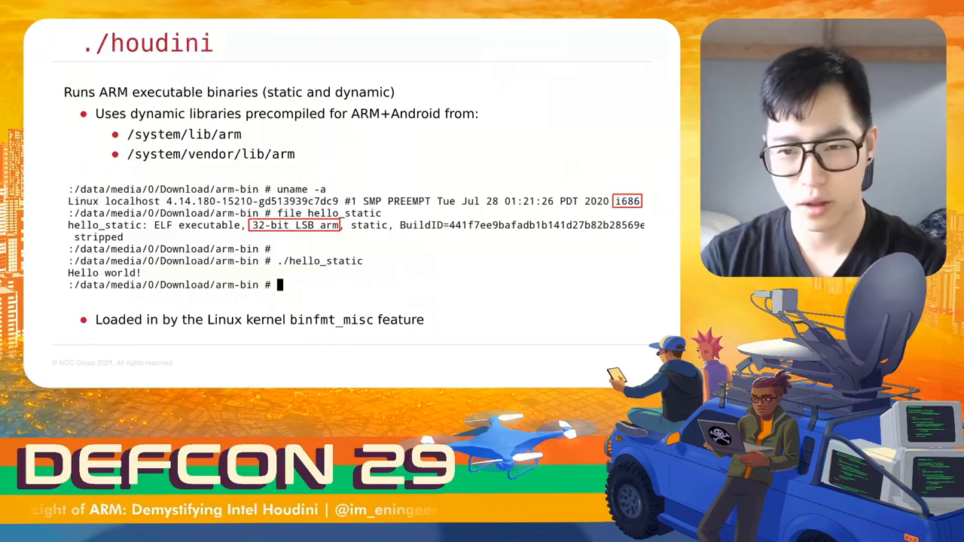
key("Right")
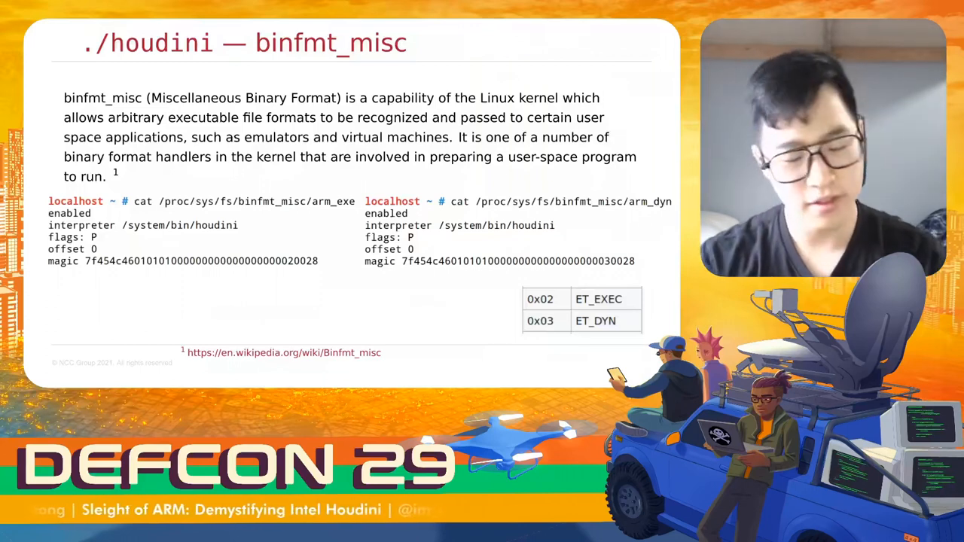
type("./hello")
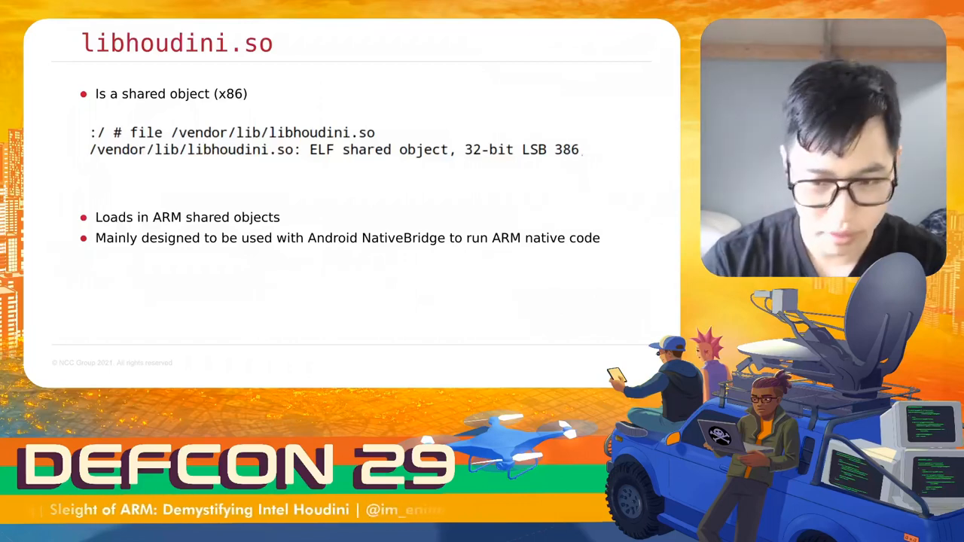
key("Right")
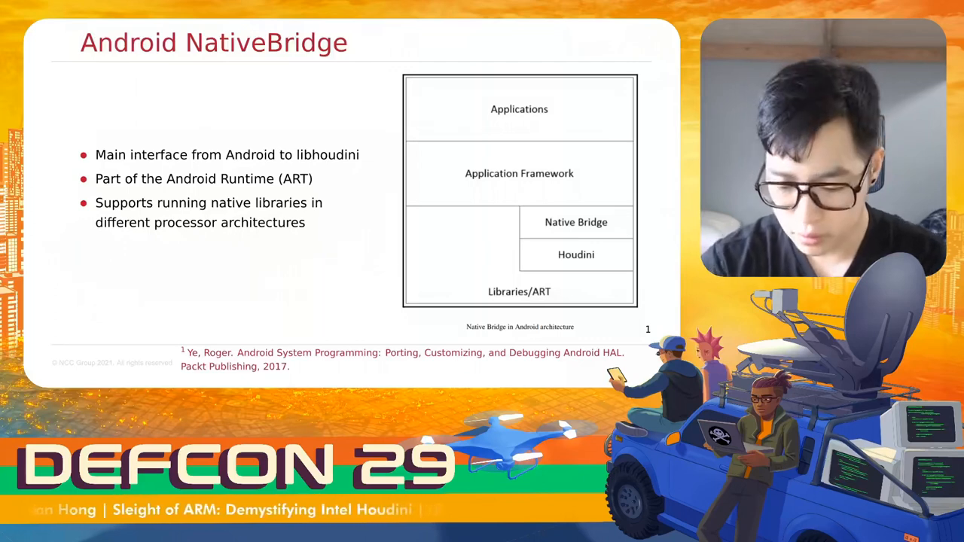
key("Right")
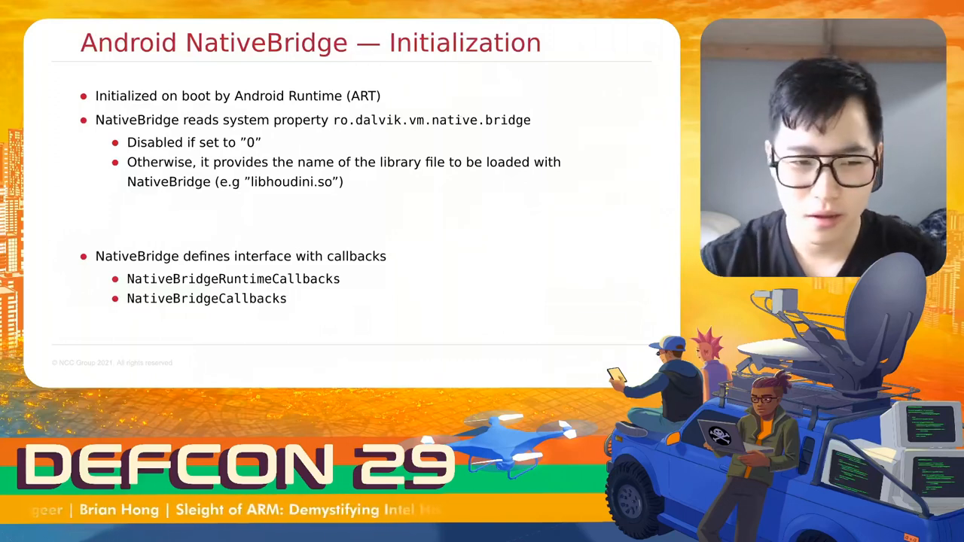
key("right")
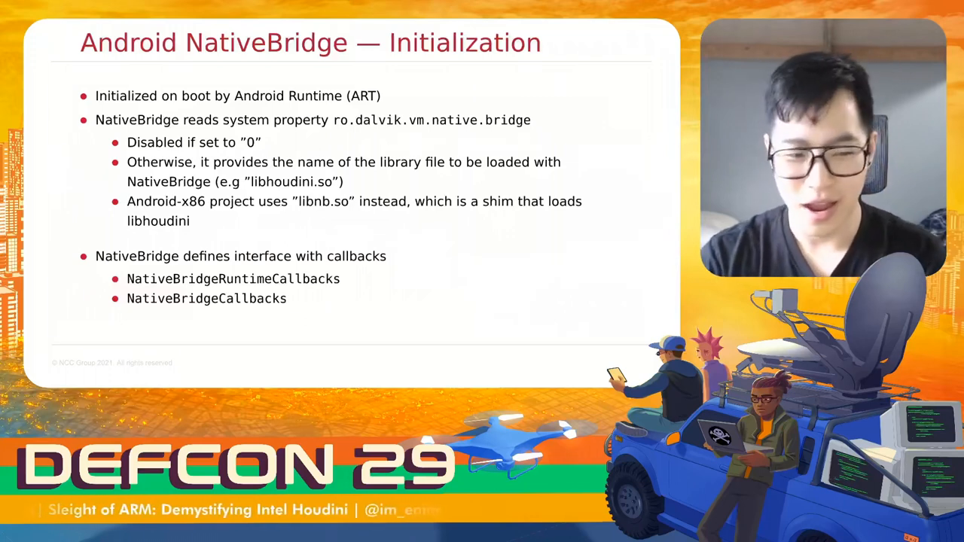
- Advance through the JNI, NativeBridge interface and libhoudini symbol slides
key("Right")
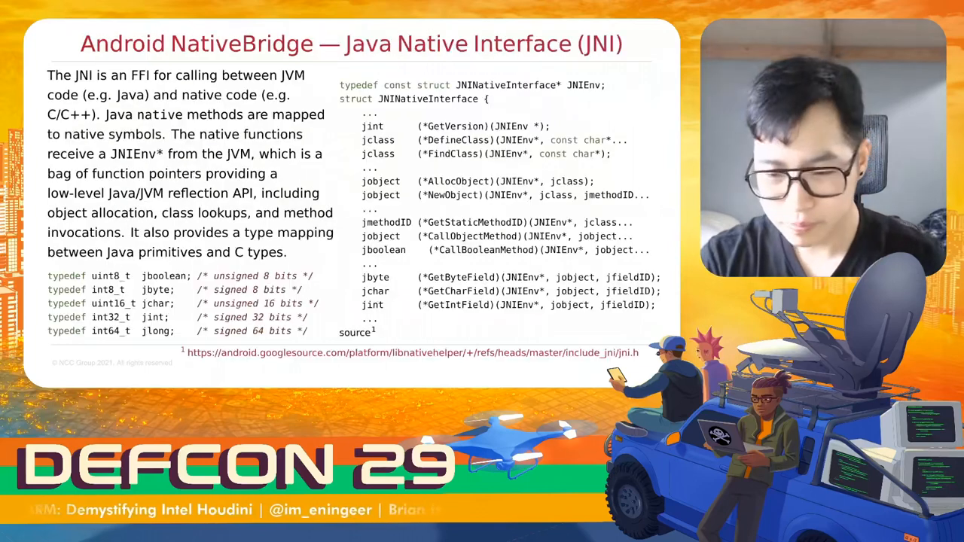
key("Right")
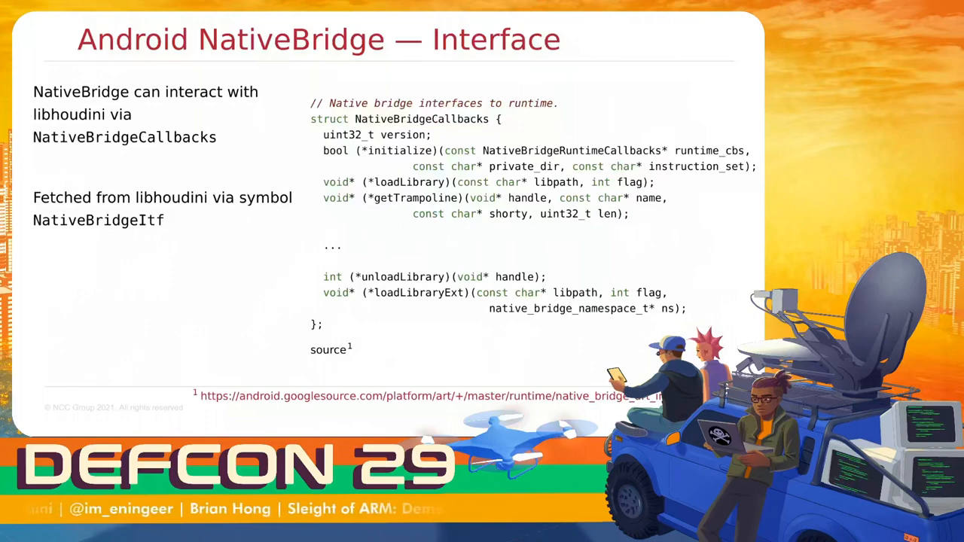
key("Right")
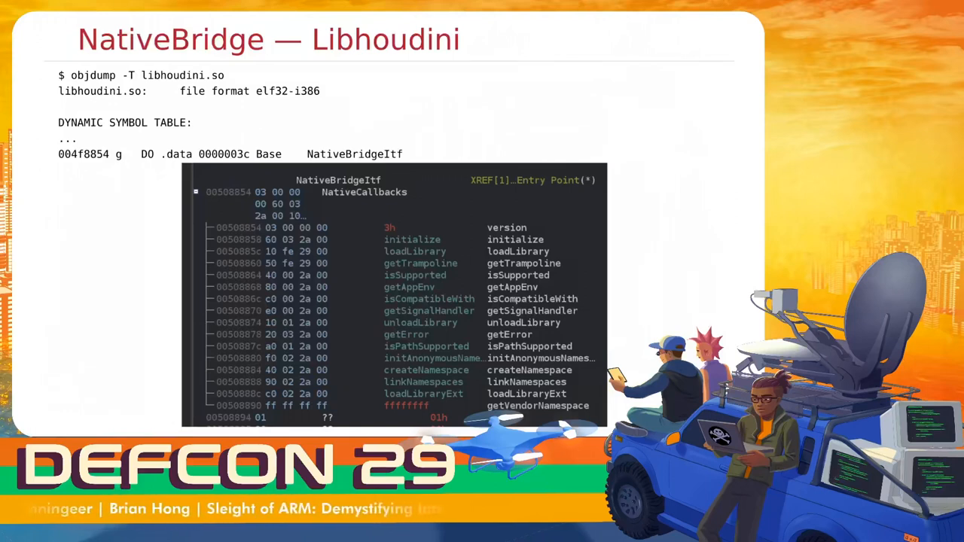
key("Right")
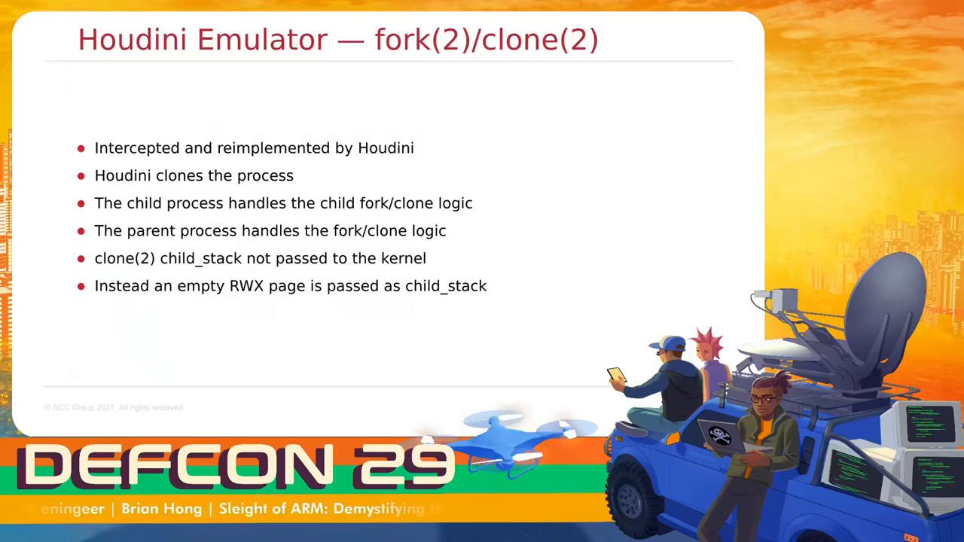
- Advance to the demo and scroll to compare the i686 and armv7l CPU readouts
key("Right")
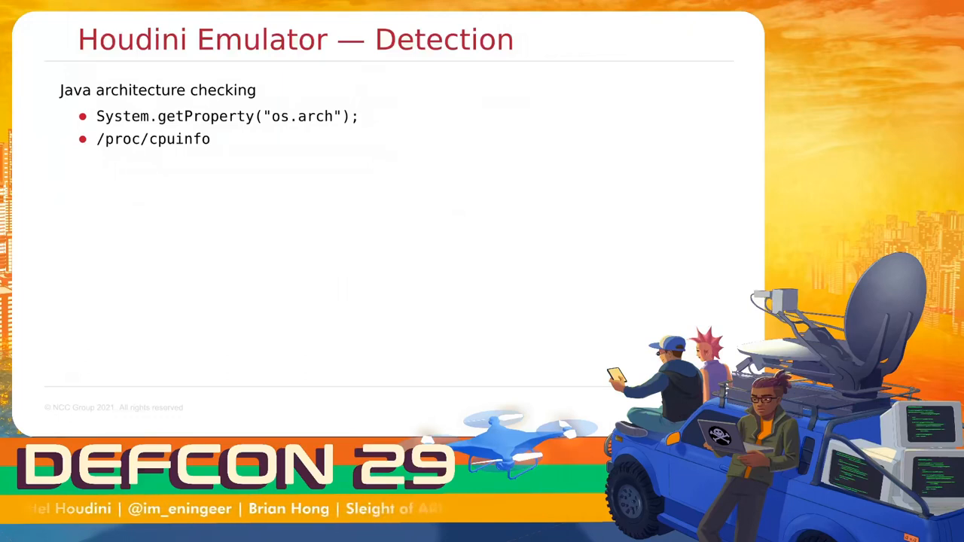
key("Right")
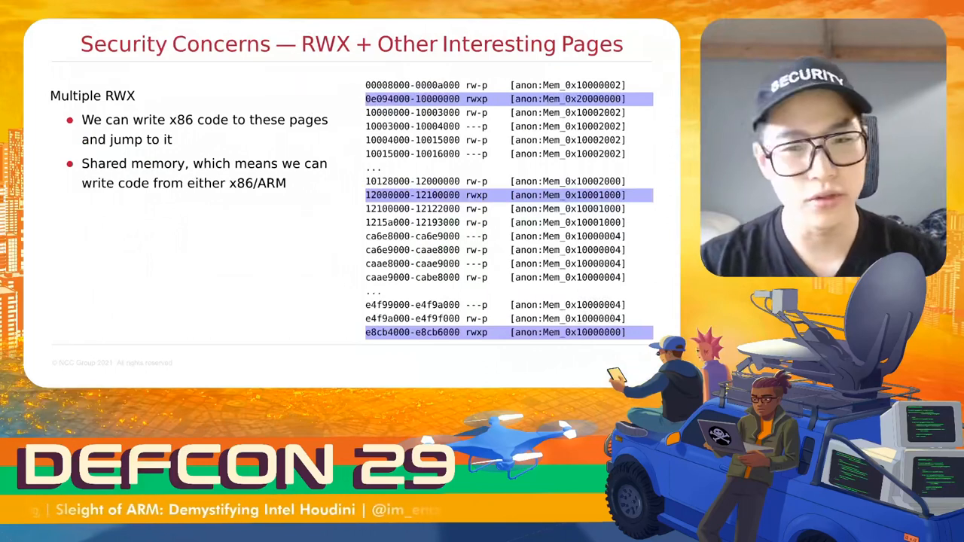
key("Right")
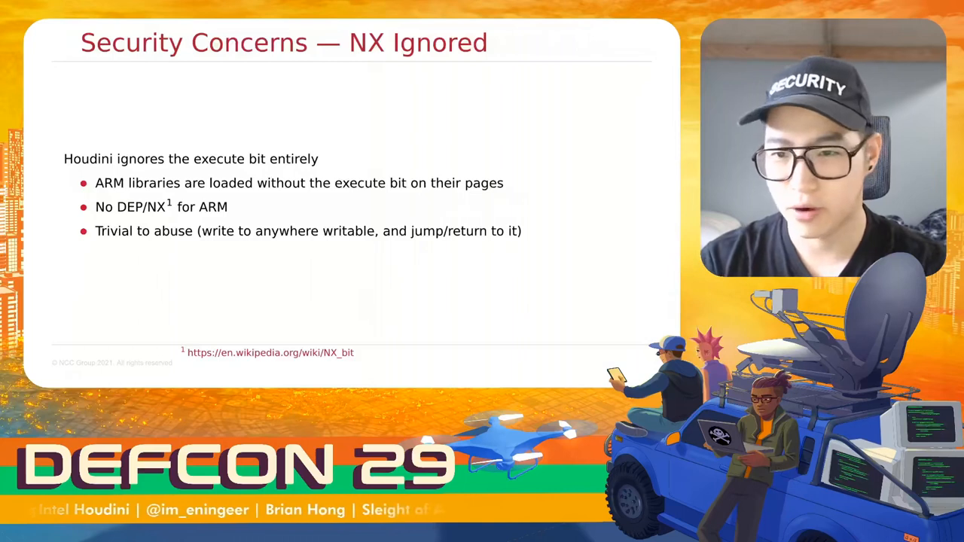
key("Right")
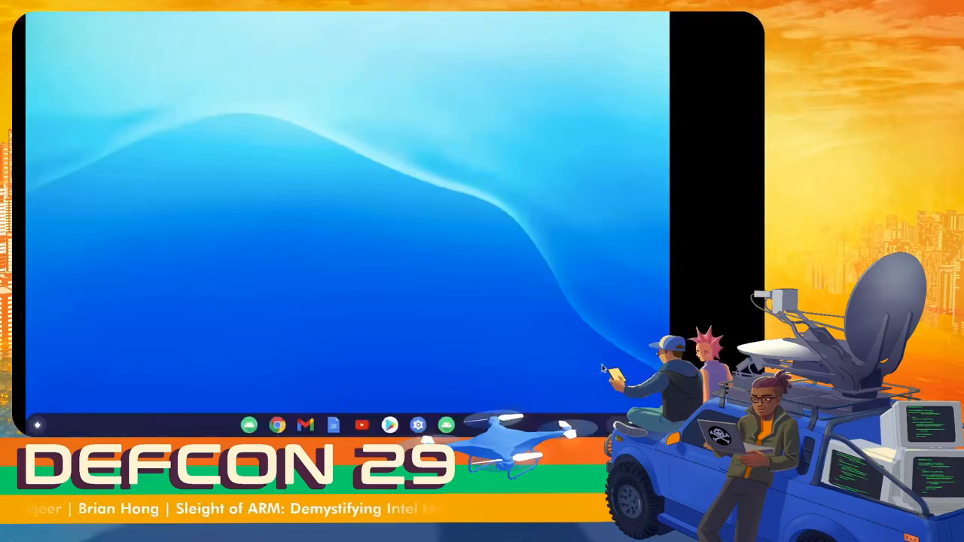
mouse_move(463, 418)
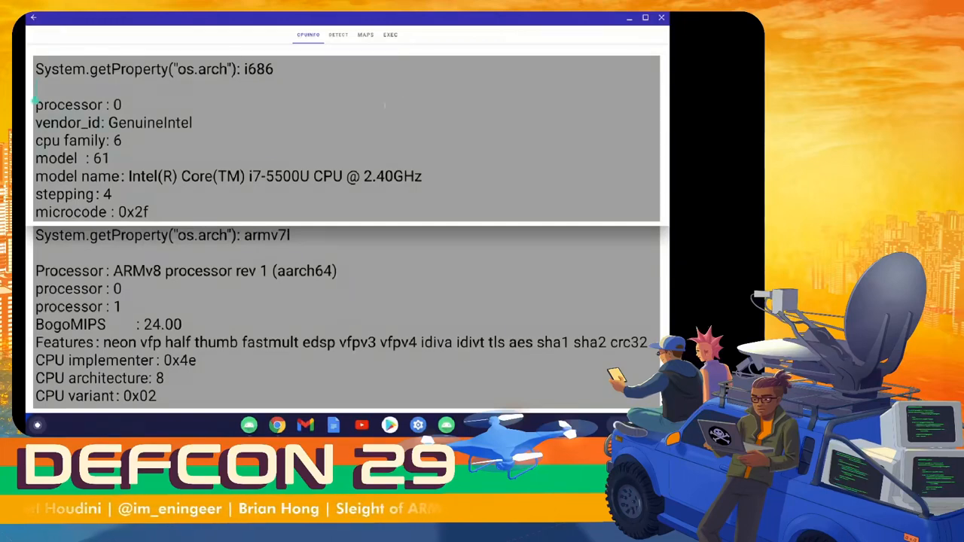
scroll("down", 3)
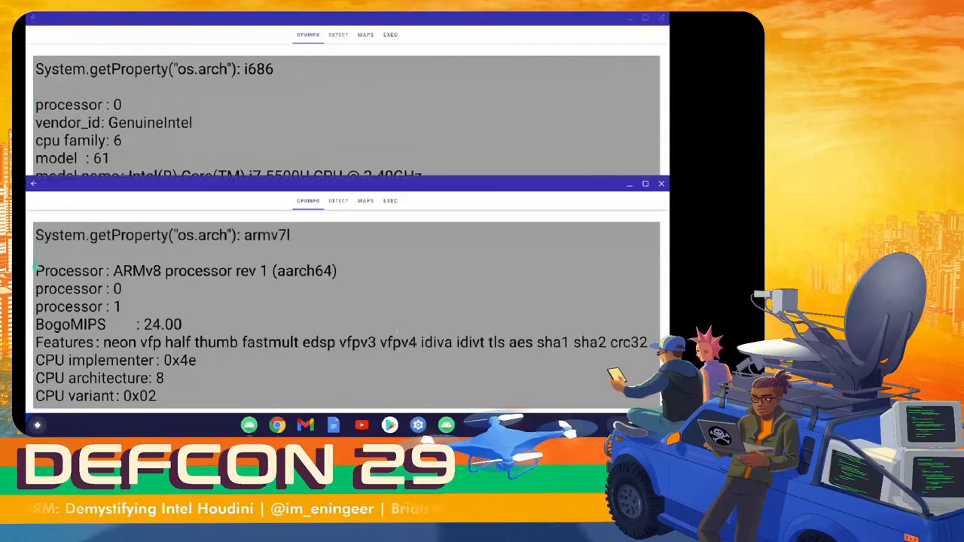
scroll("down", 3)
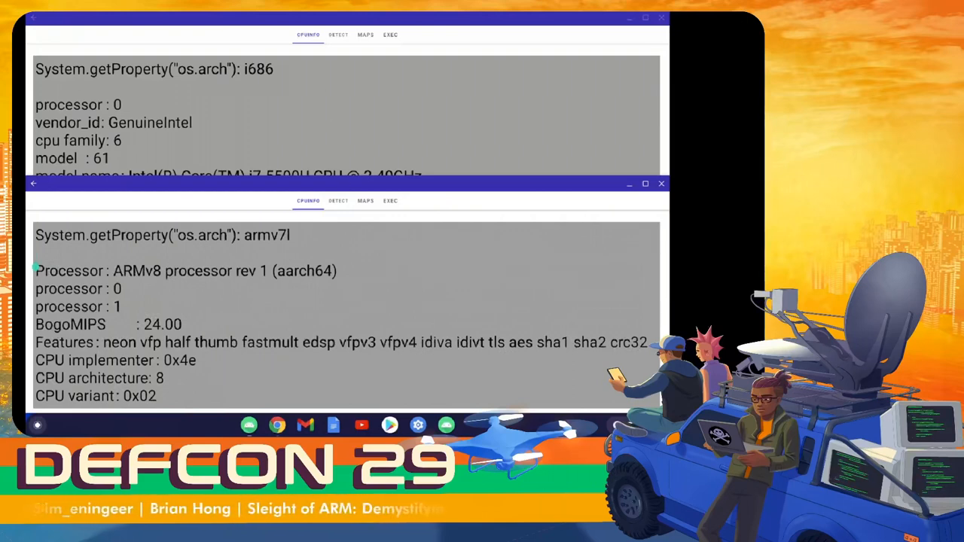
- Fetch env and GetVersion addresses in both the Intel and ARM app windows
left_click(338, 35)
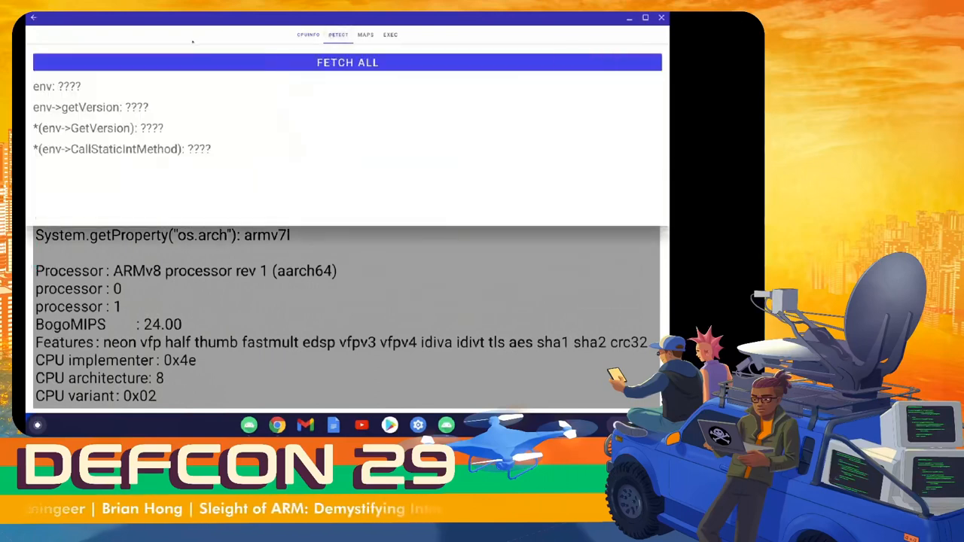
left_click(347, 63)
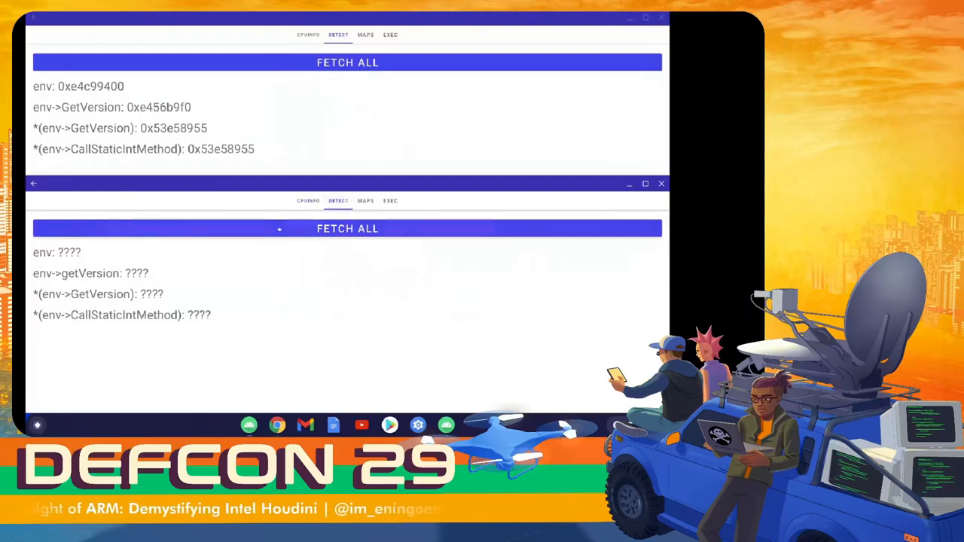
left_click(347, 228)
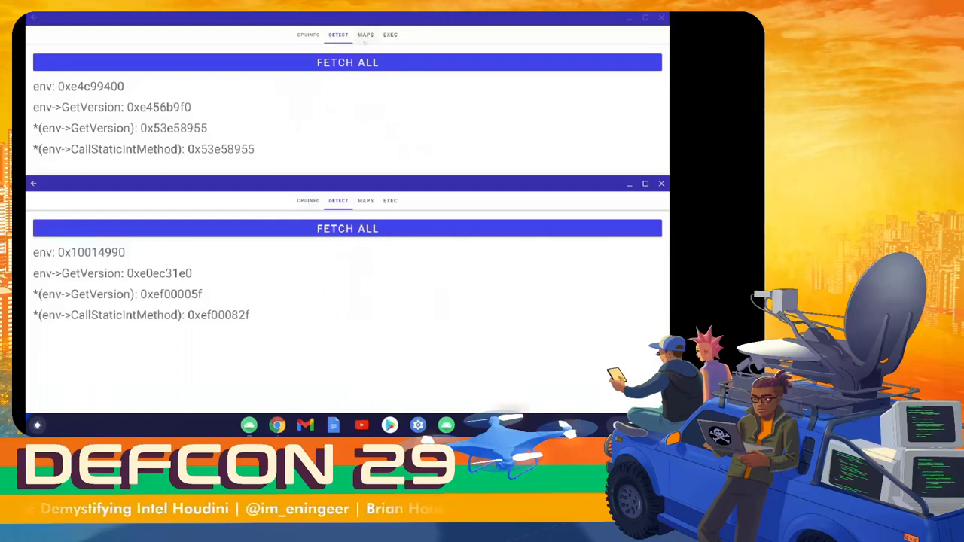
- Show the process memory maps listing with libhoudini.so mappings
left_click(365, 35)
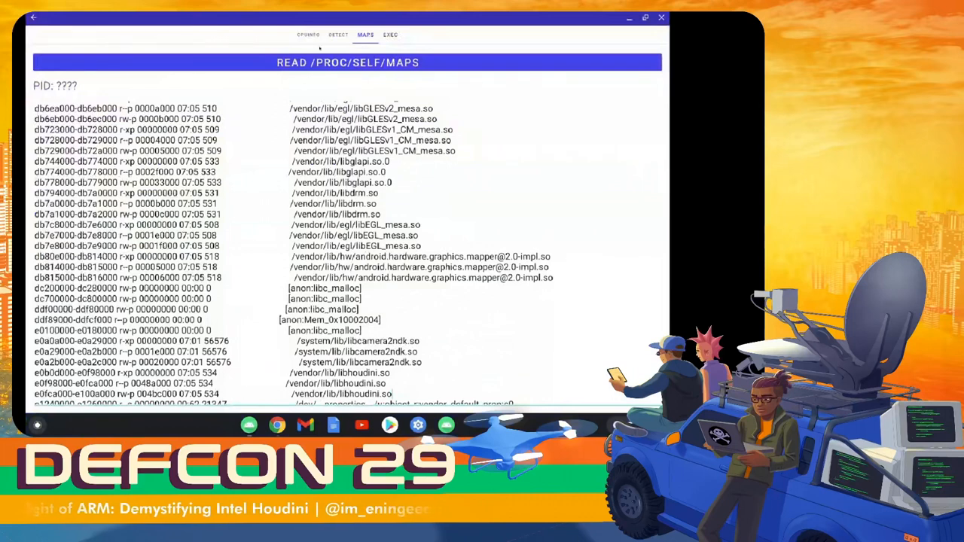
- Run the ARM increment code on 5 and 7, then add 7 and 2
left_click(390, 35)
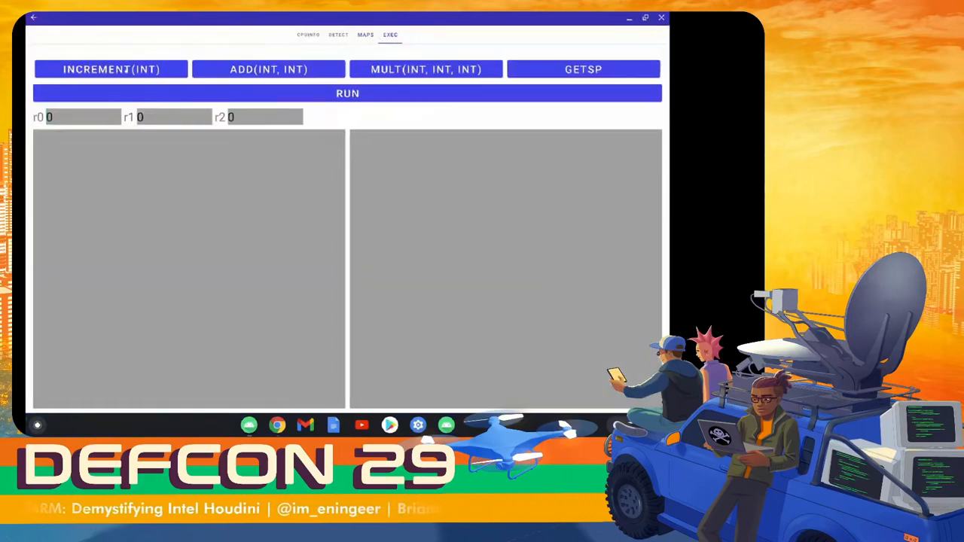
left_click(111, 69)
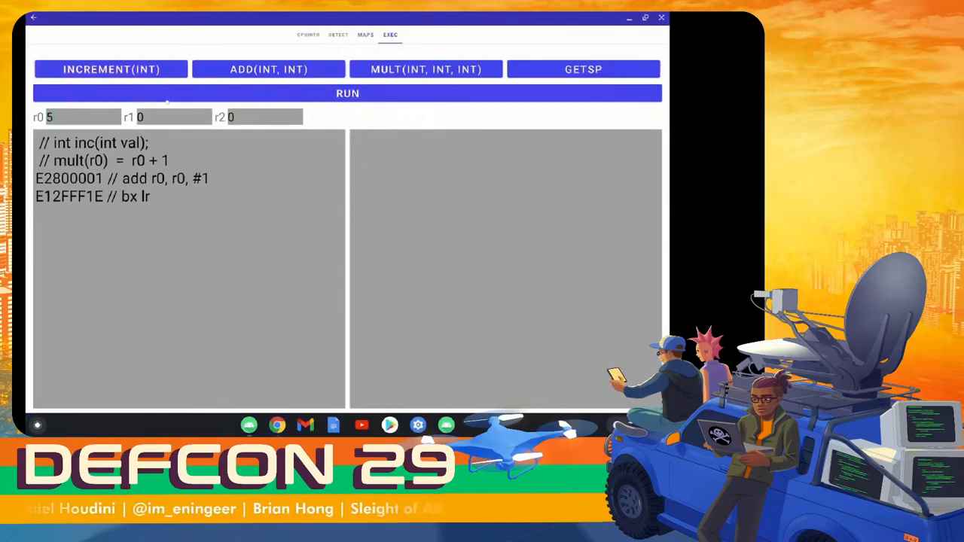
left_click(347, 93)
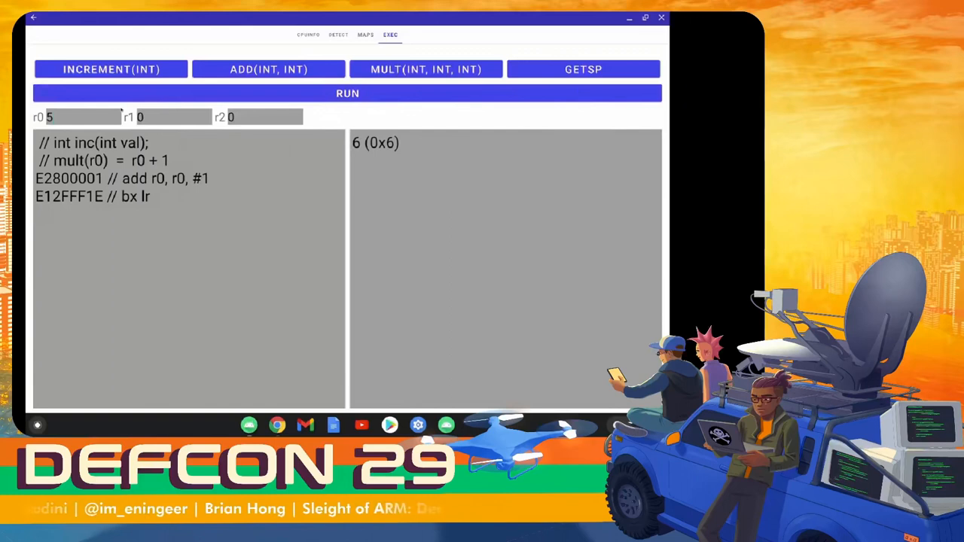
left_click(347, 93)
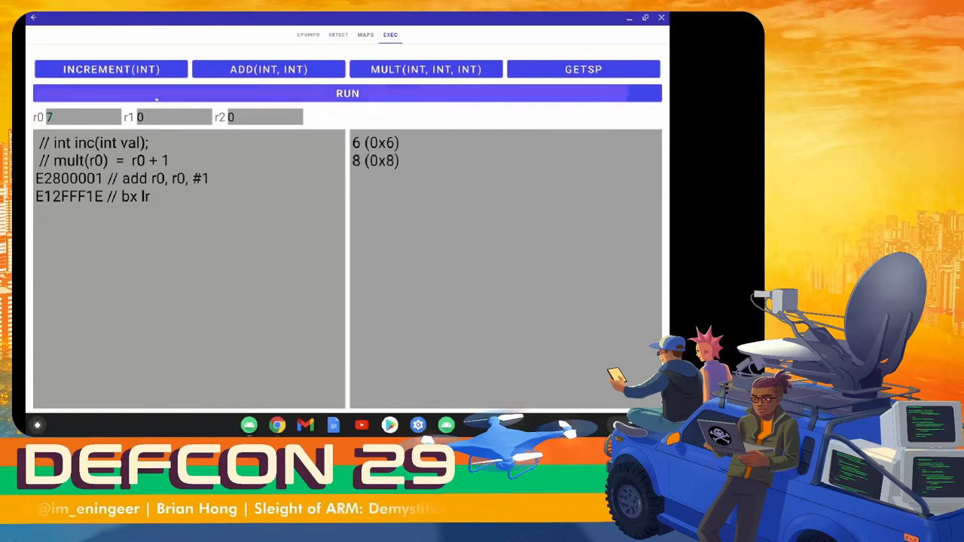
left_click(268, 69)
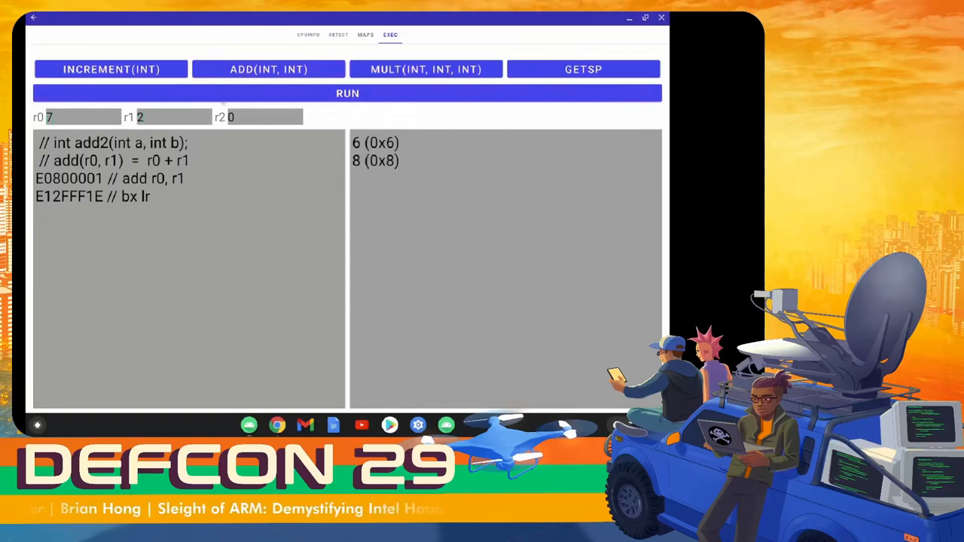
left_click(347, 92)
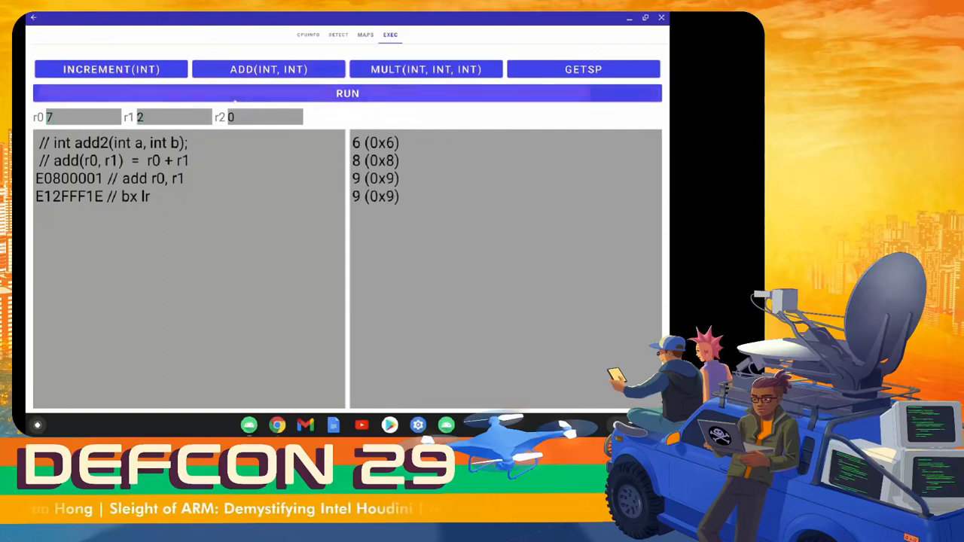
- Run the multiply loop with count 45, then load the getSP routine for editing
left_click(426, 69)
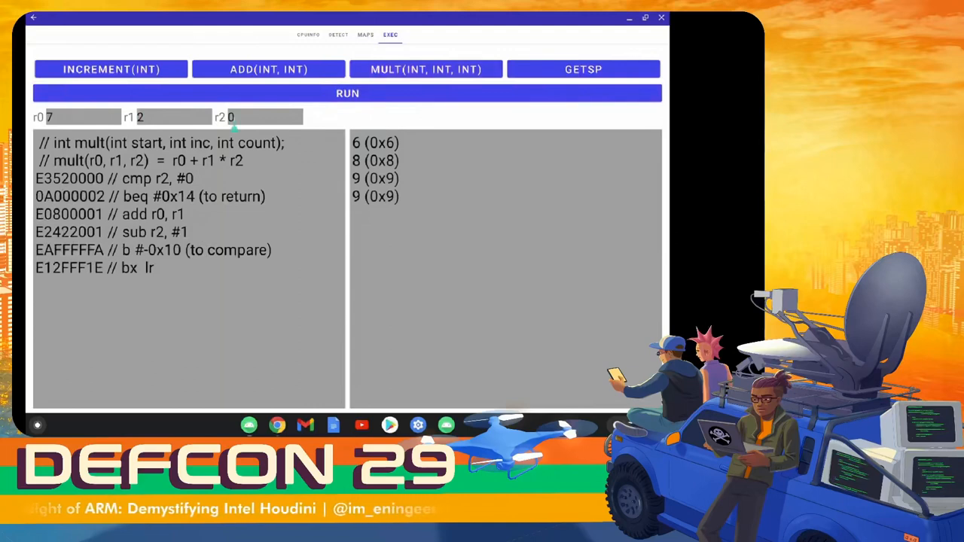
type("45")
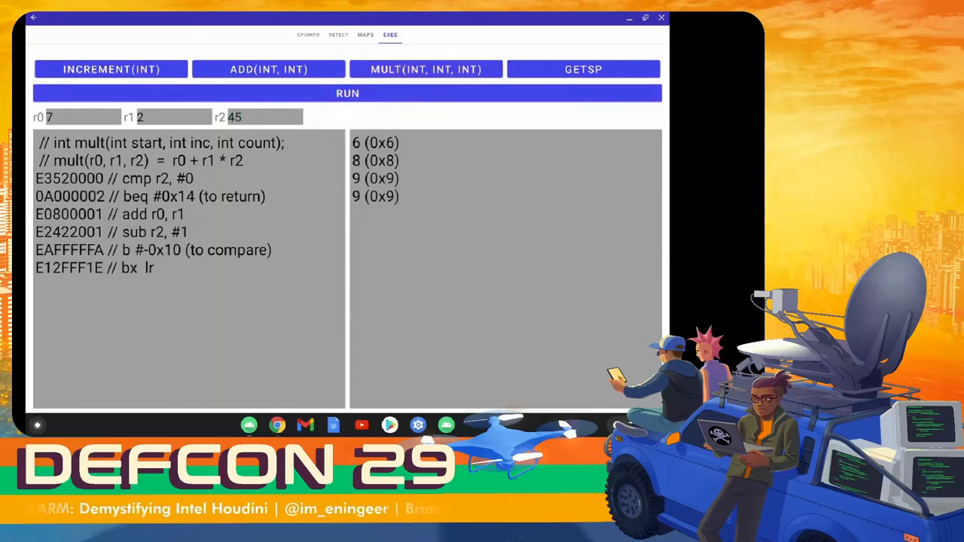
left_click(347, 92)
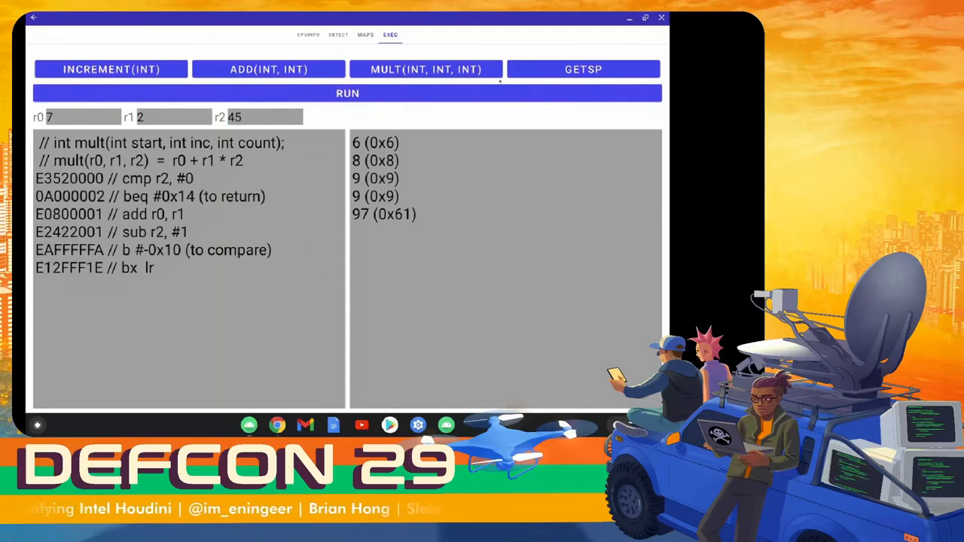
left_click(583, 68)
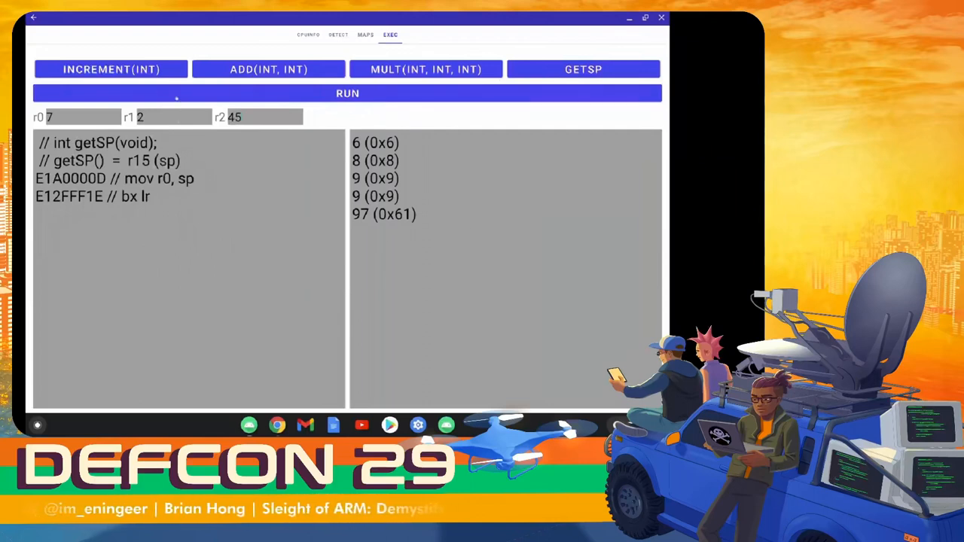
left_click(347, 93)
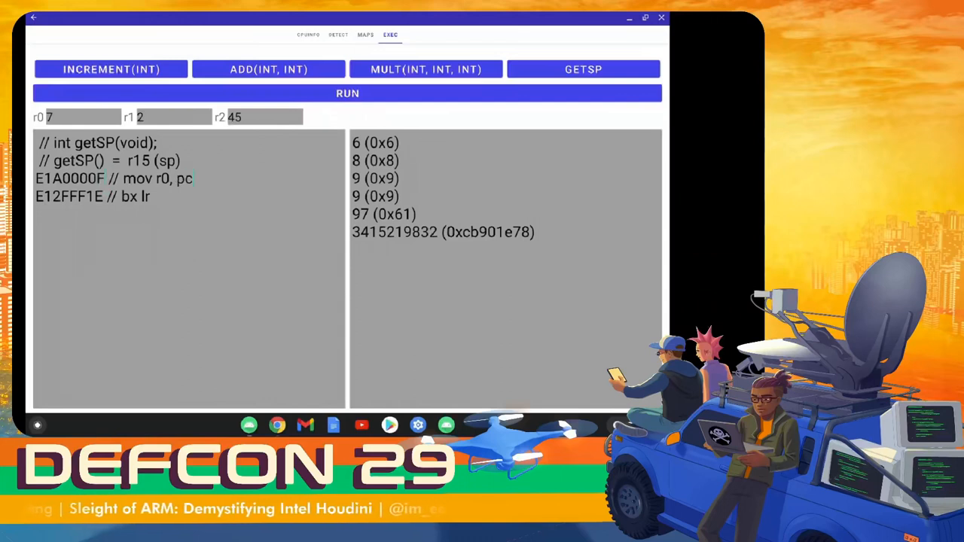
- Rerun the routines with increment changed to add 2 and a duplicated add line
left_click(347, 92)
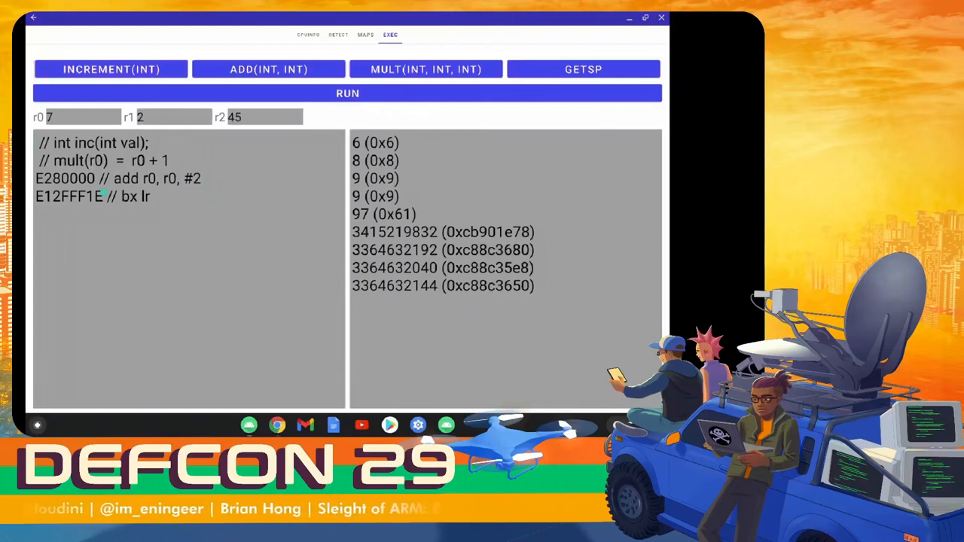
left_click(347, 93)
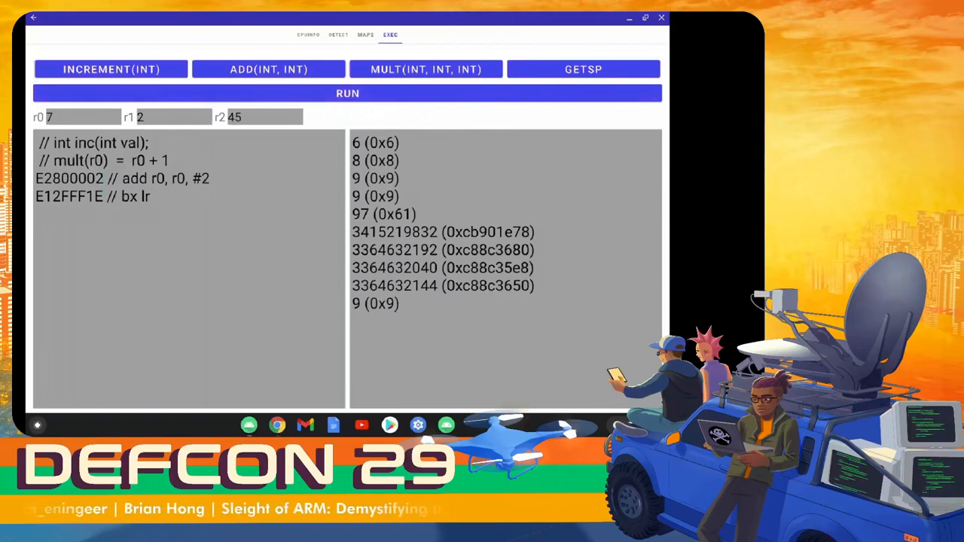
left_click(347, 92)
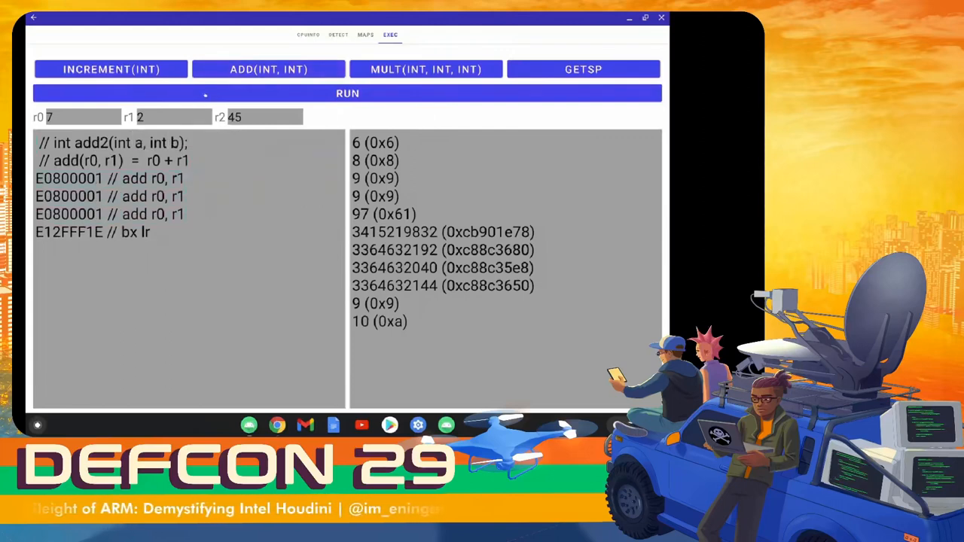
left_click(347, 93)
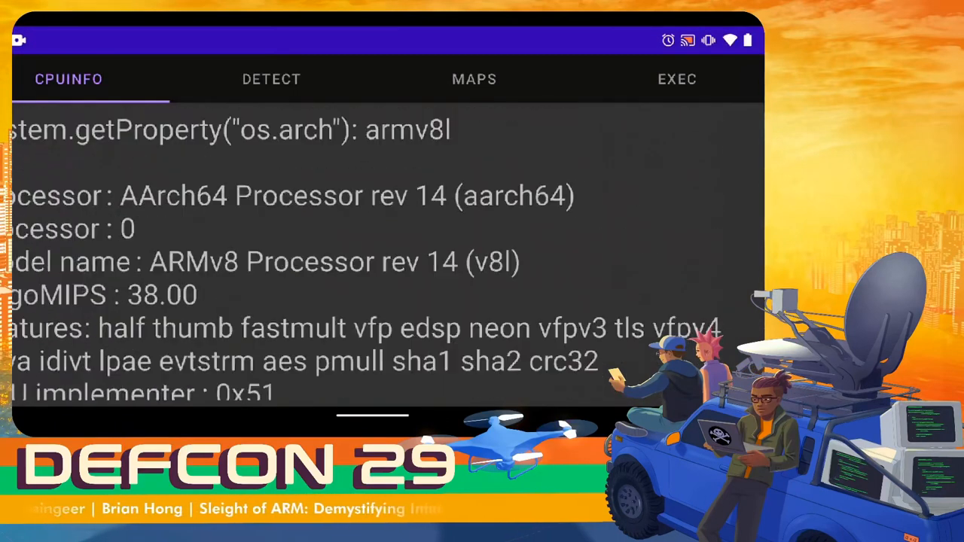
- On the ARM phone, switch the detection app to its detection results
left_click(271, 79)
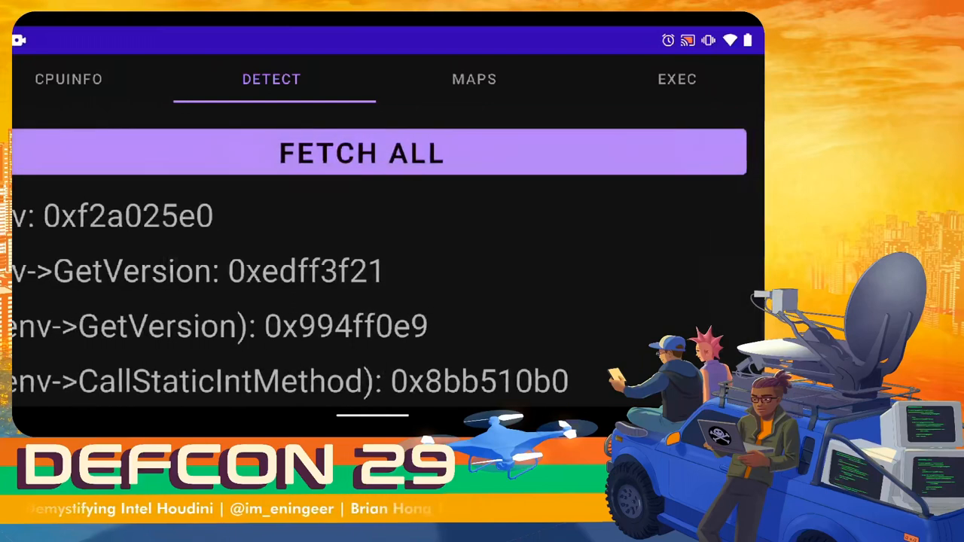
- View the phone's process memory maps, then the native code execution view
left_click(474, 80)
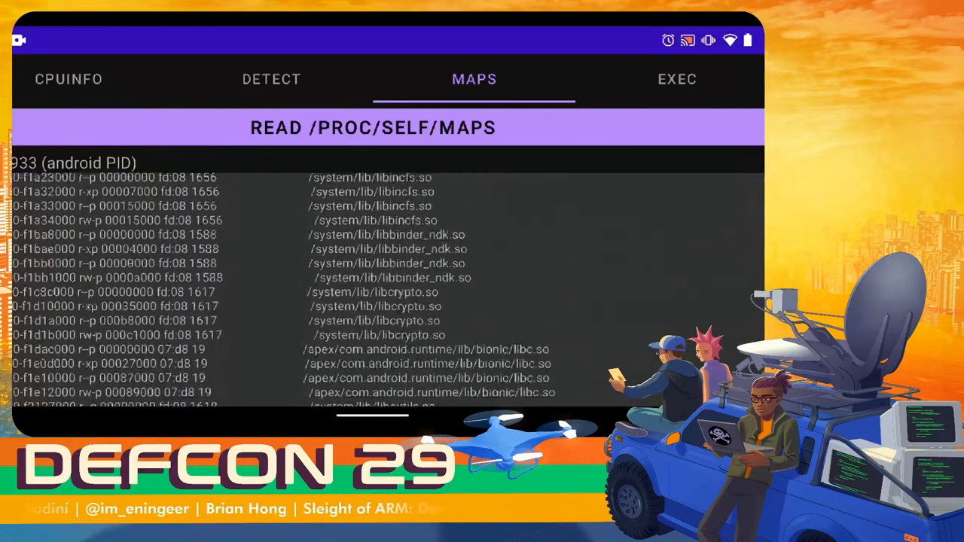
left_click(676, 79)
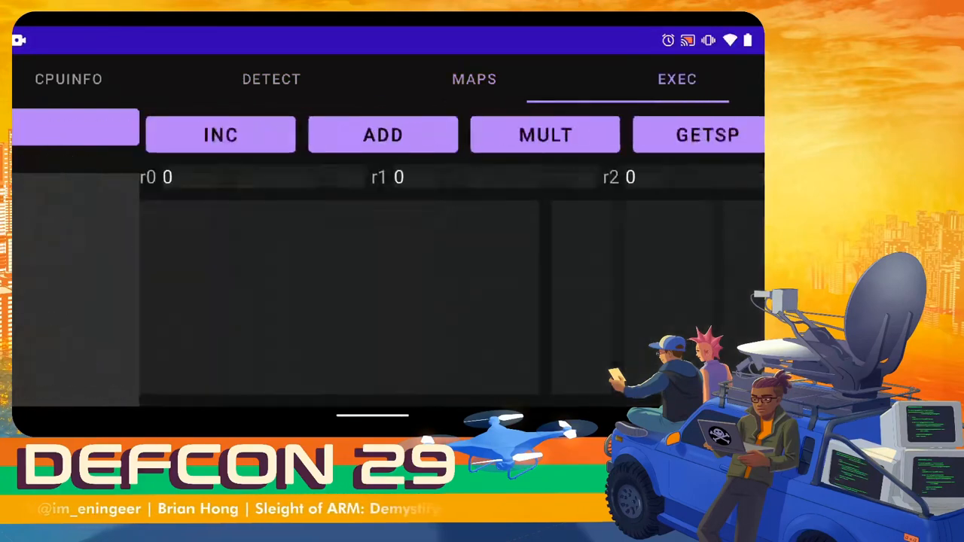